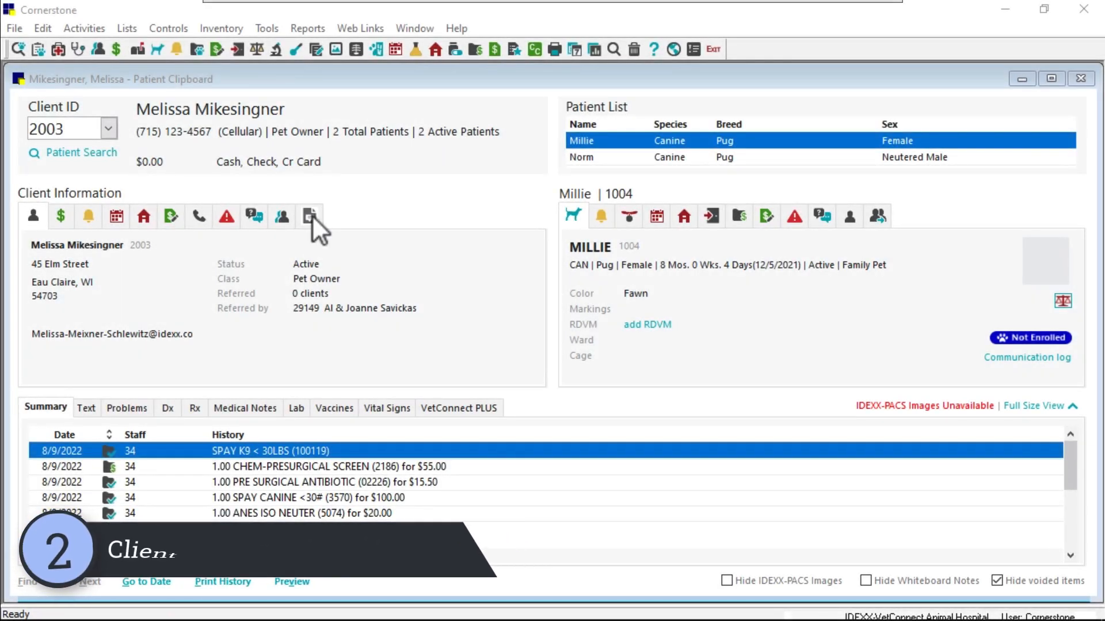
# Show the client's email communication history for Millie and Norm.
pyautogui.click(310, 215)
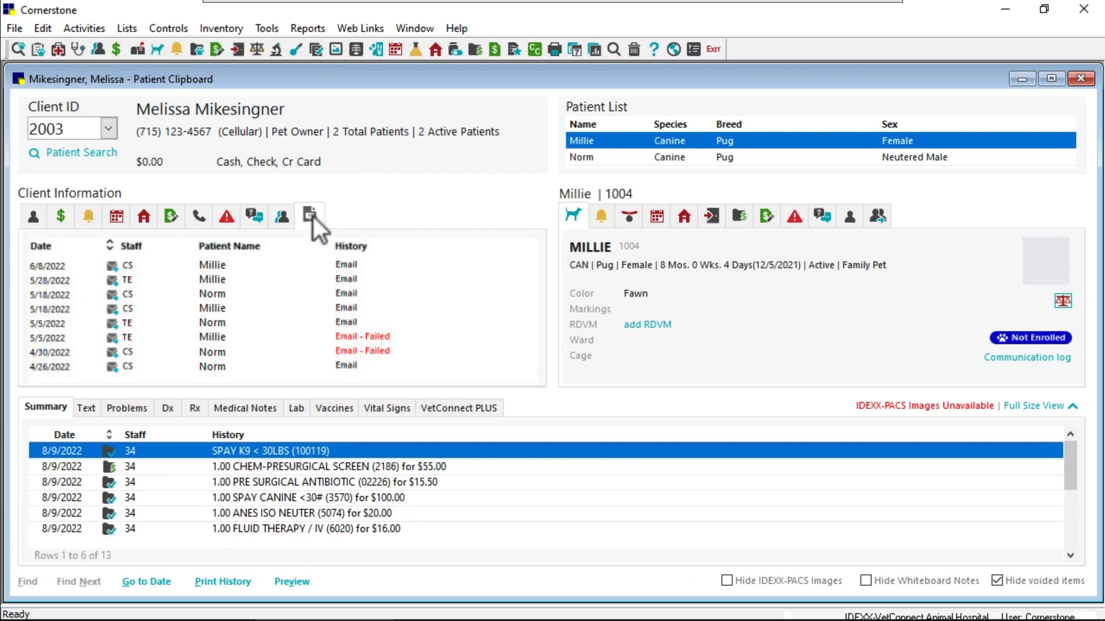
pyautogui.moveTo(310, 215)
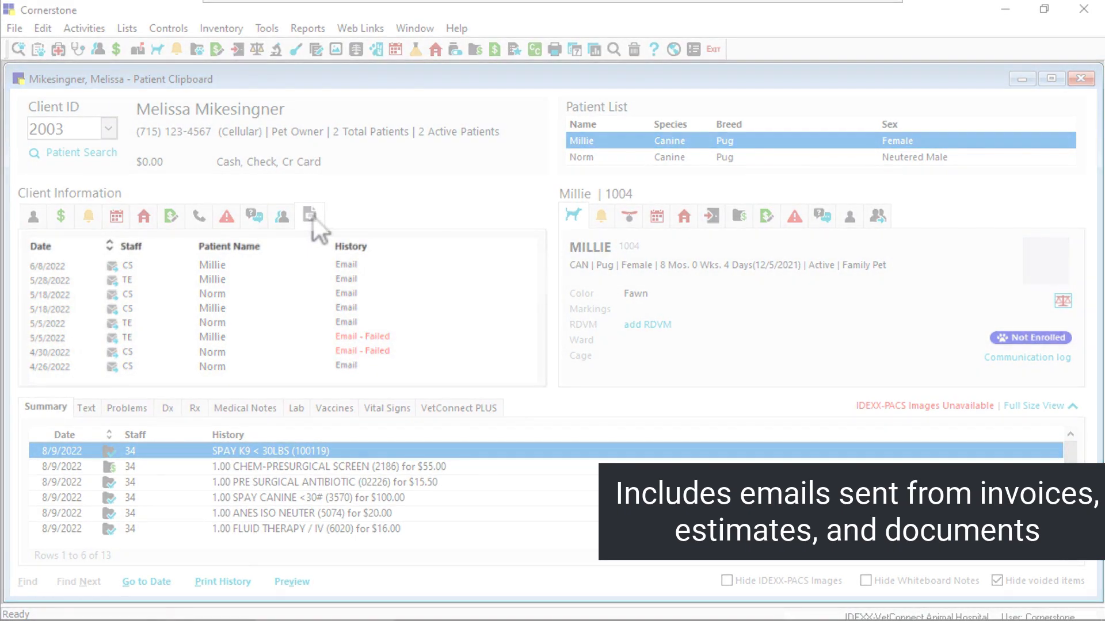
# Select patient Norm and preview his Aug 9 Examination/SOAP record with its three PDF attachments.
pyautogui.click(580, 158)
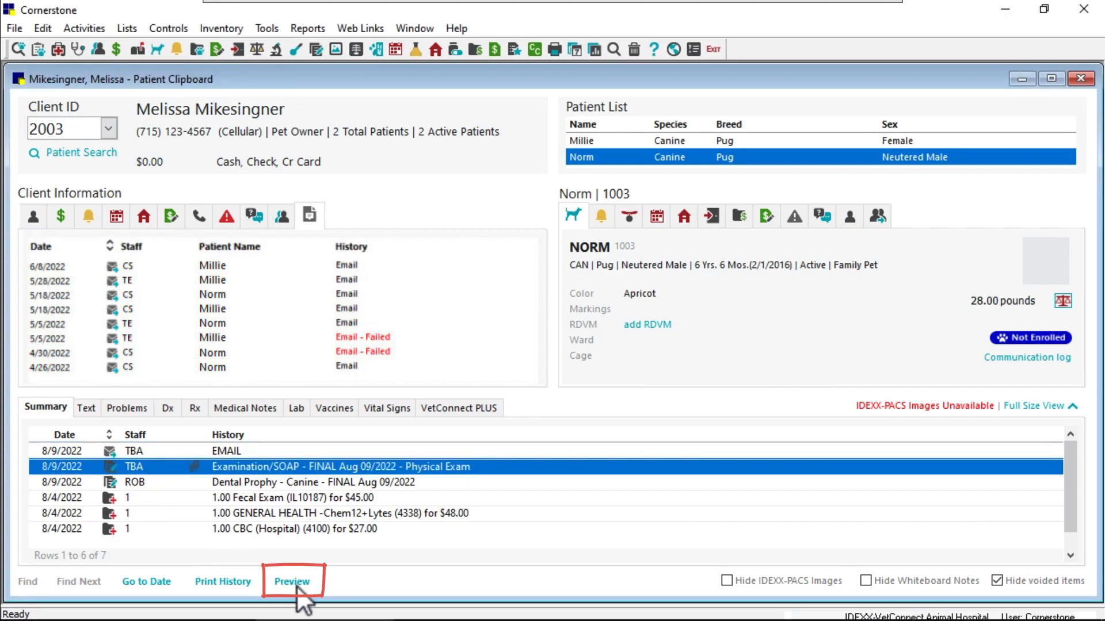
pyautogui.click(291, 581)
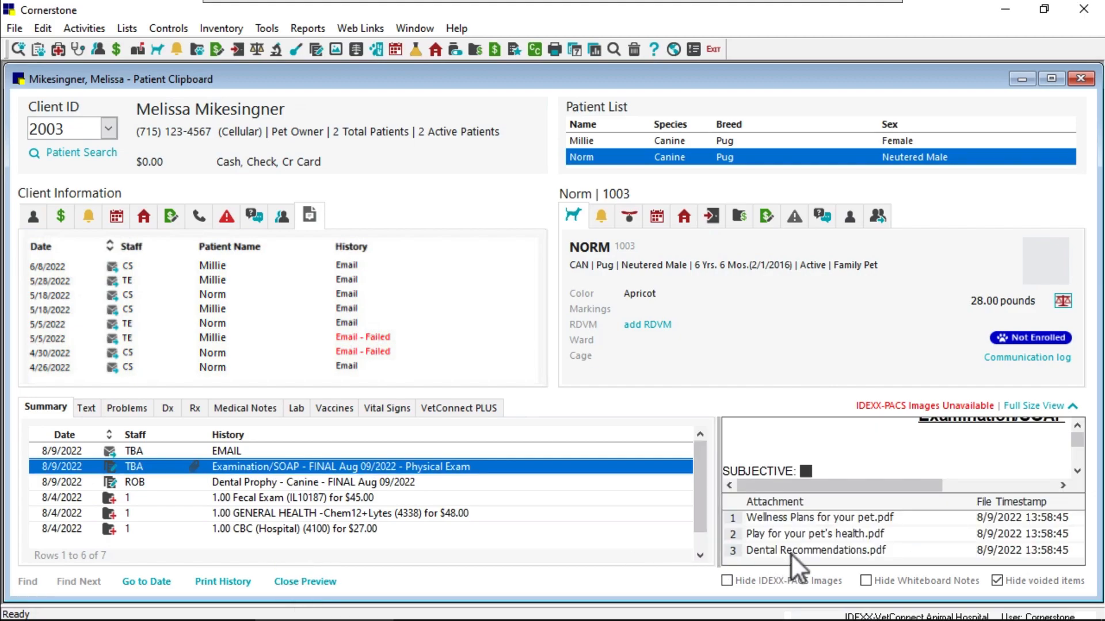